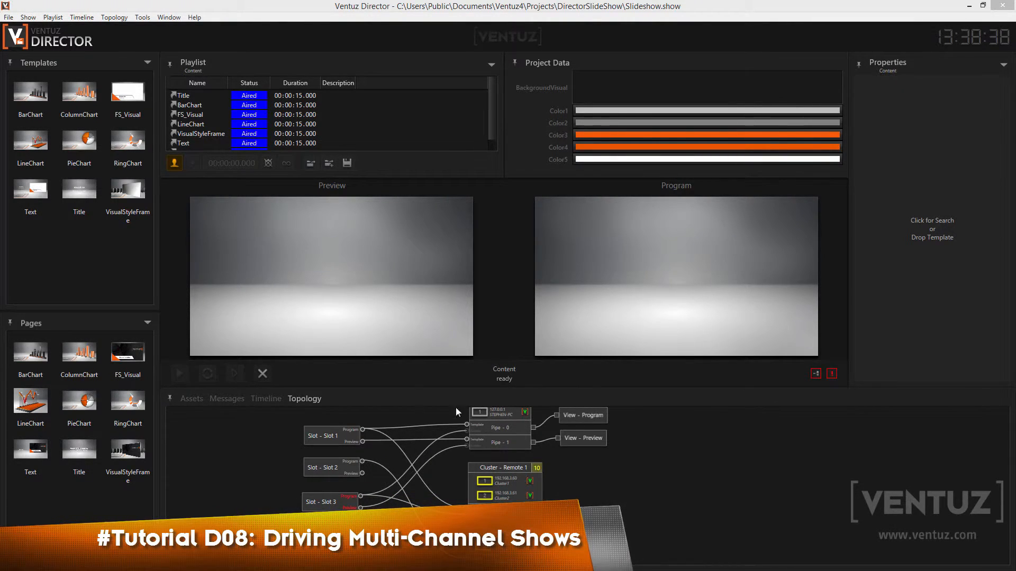
pyautogui.moveTo(491, 456)
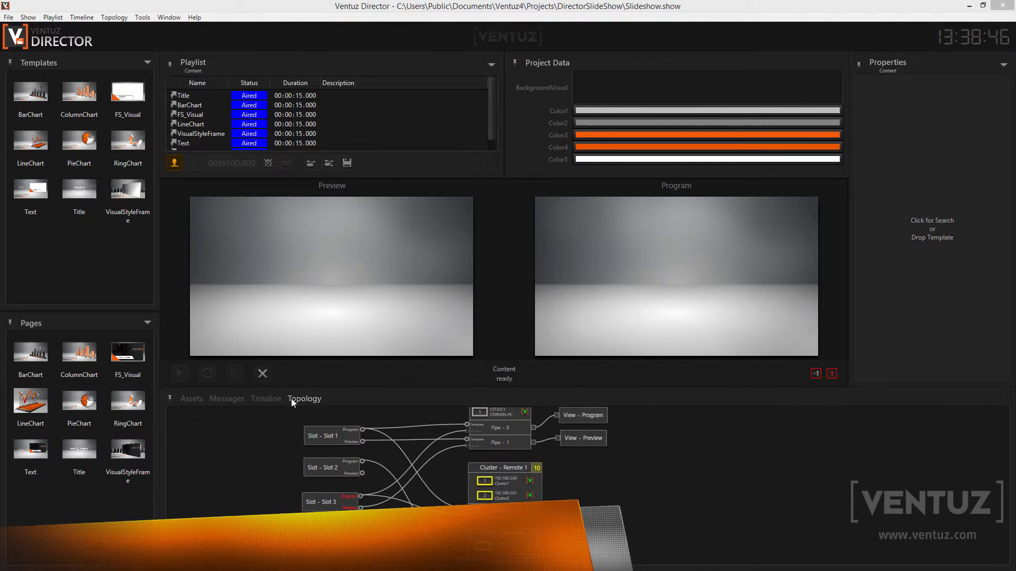
# Switch the bottom panel from the Topology diagram to the Content channel timeline.
pyautogui.click(265, 398)
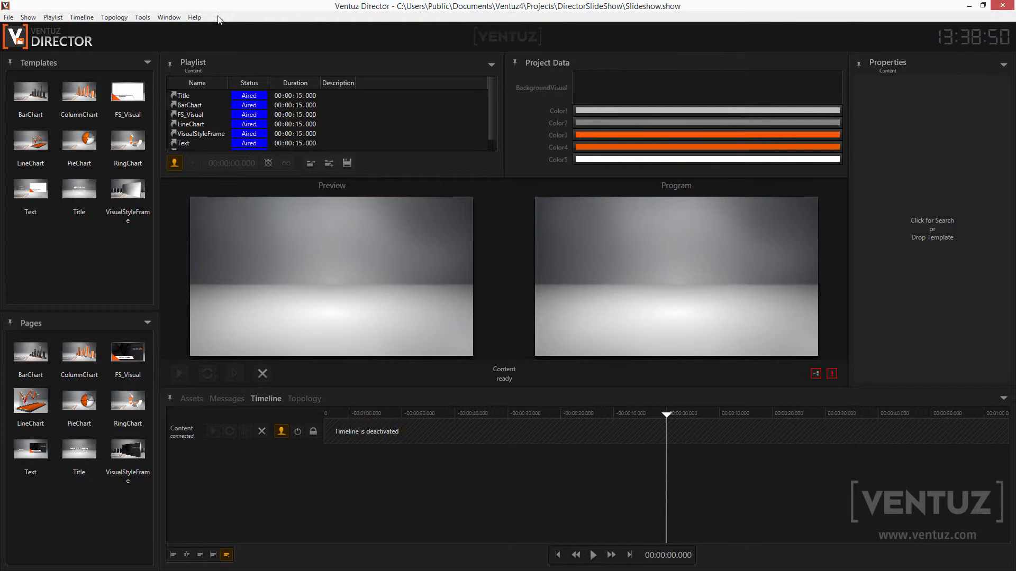
pyautogui.moveTo(629, 337)
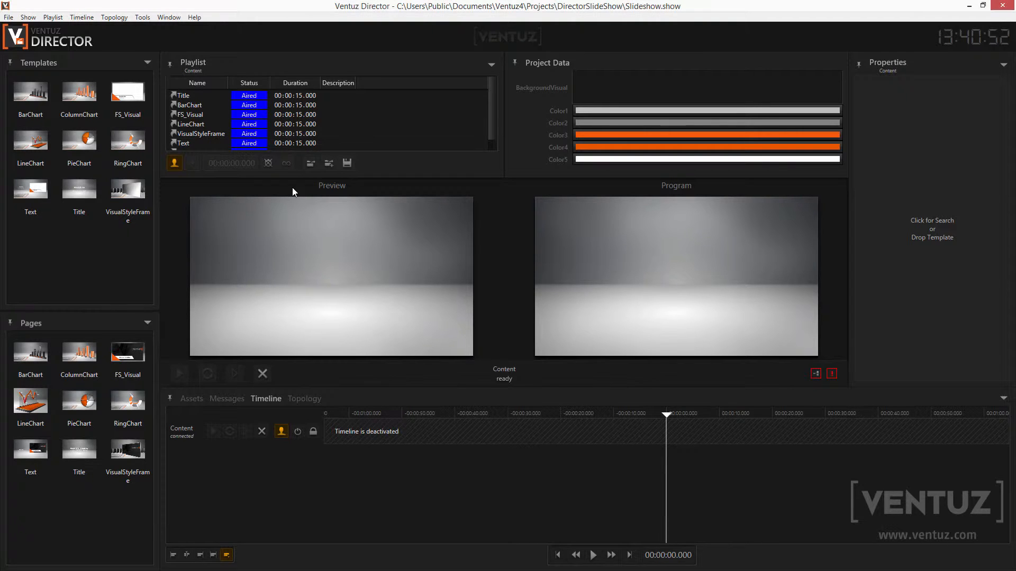
# In Show > Channels, add a channel and rename the second one 'Second Cluster' with a red colour.
pyautogui.click(27, 17)
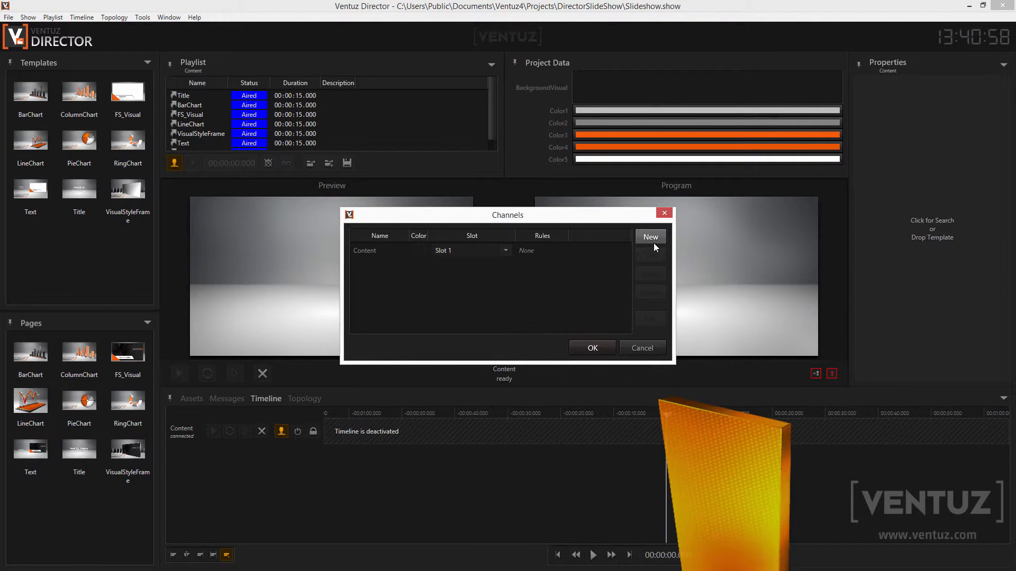
pyautogui.click(650, 237)
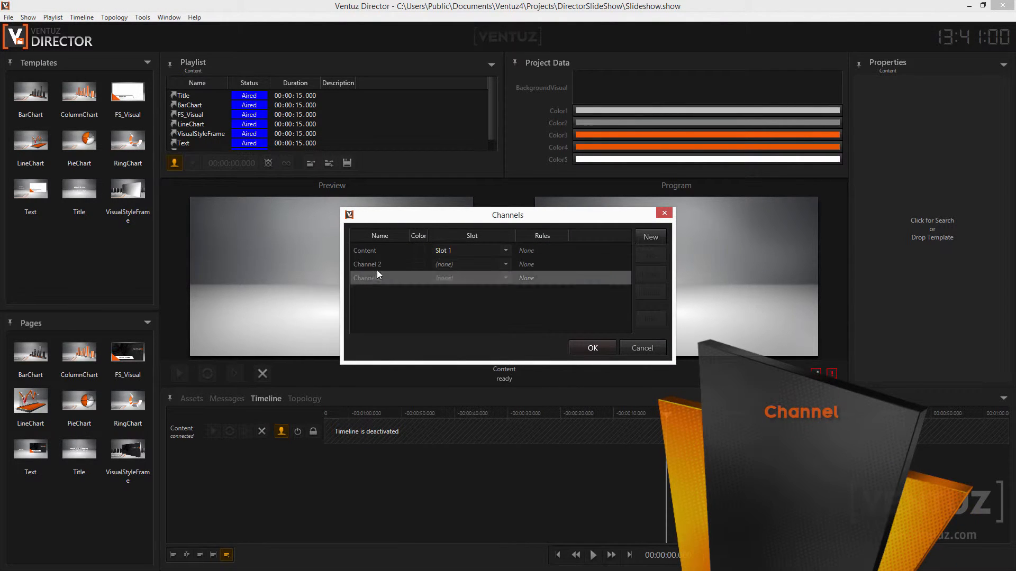
pyautogui.doubleClick(368, 264)
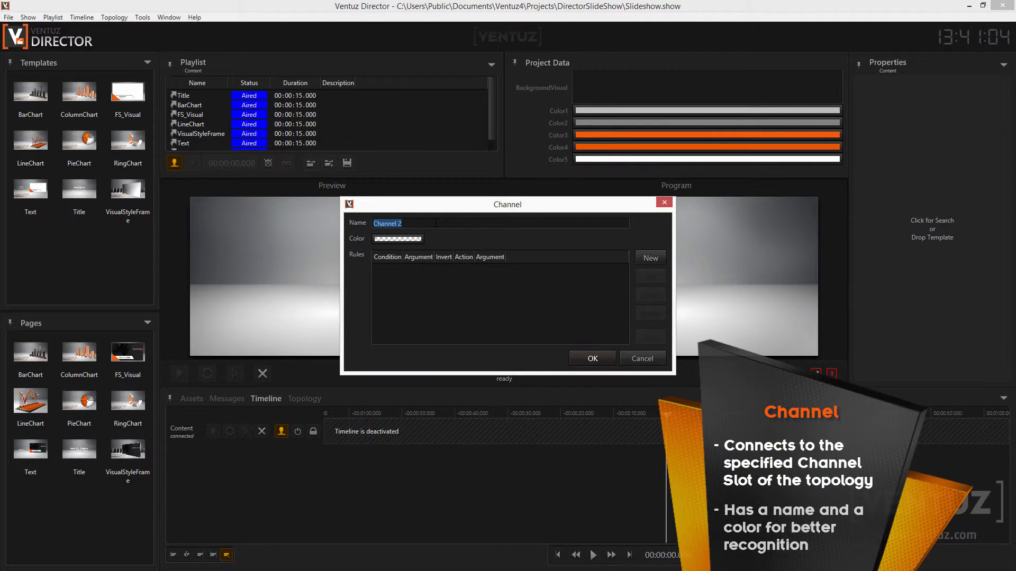
pyautogui.write('Second Cluster')
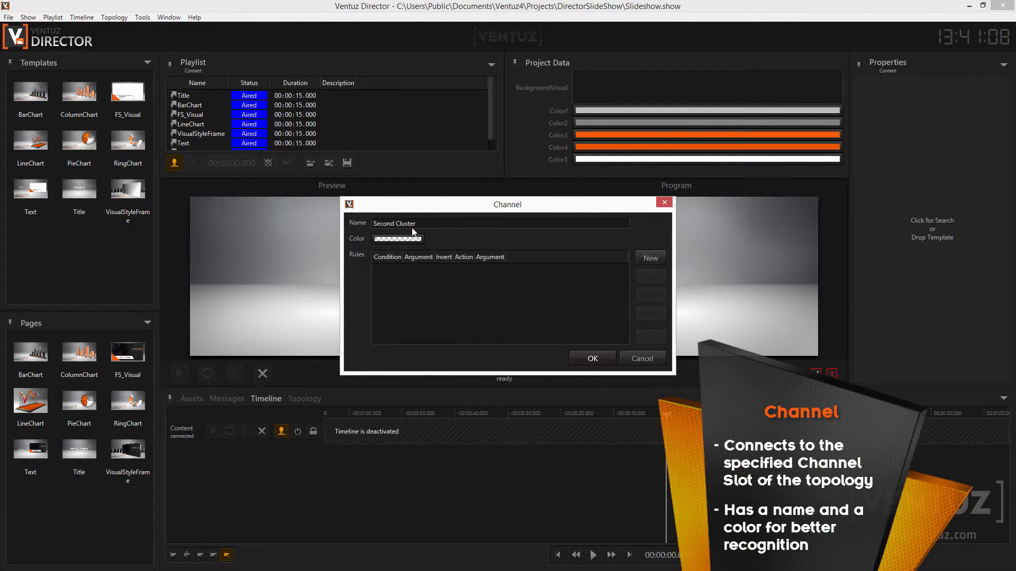
pyautogui.click(397, 239)
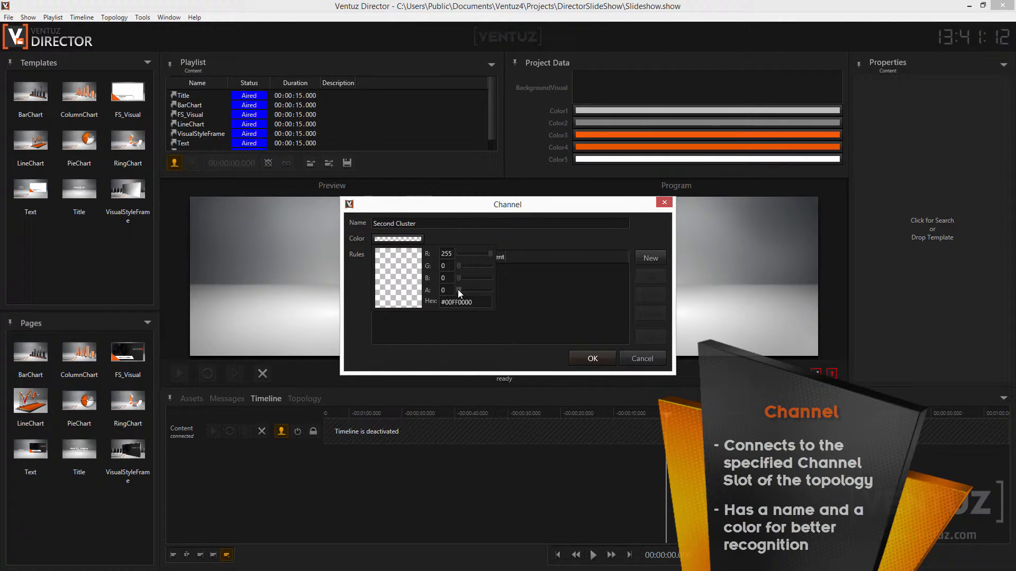
pyautogui.click(593, 357)
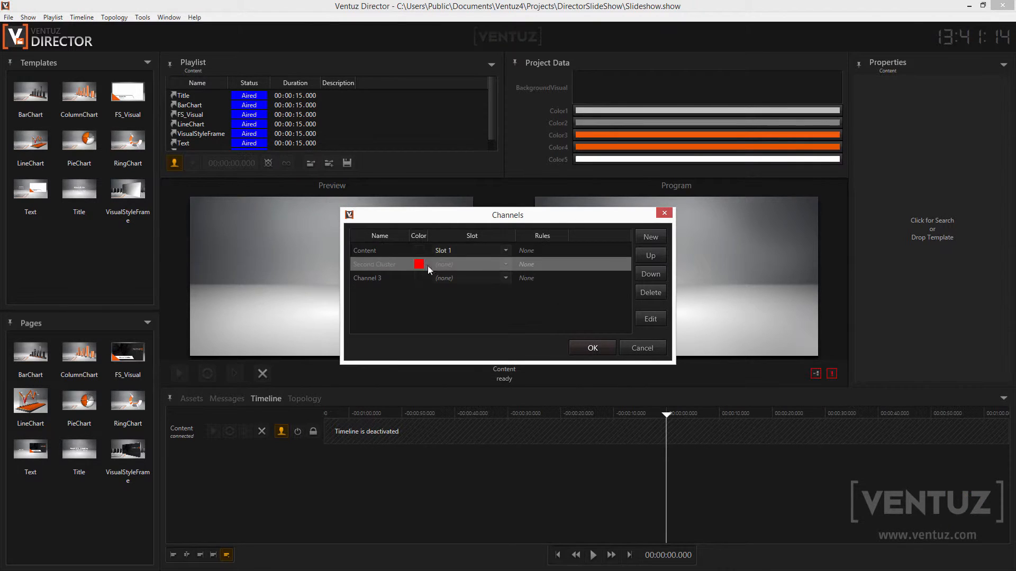
# Rename the third channel to 'Content 2'.
pyautogui.click(387, 277)
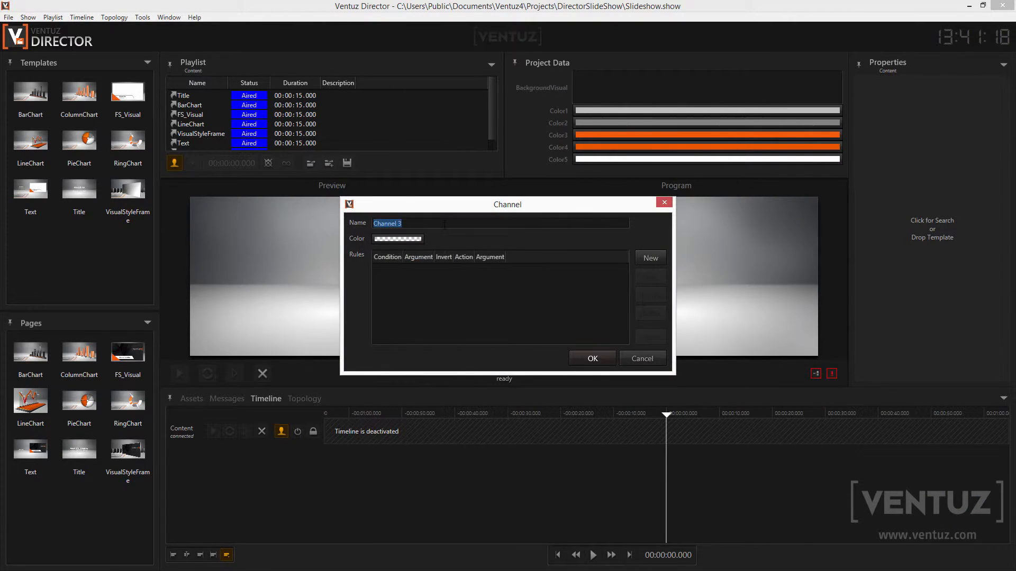
pyautogui.write('Content 2')
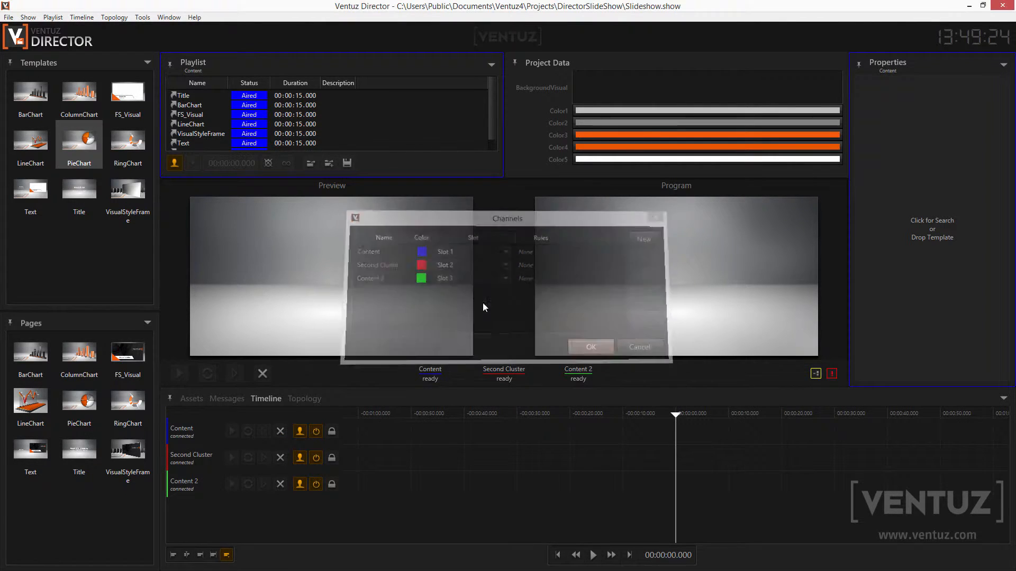
# Confirm the channel setup and play the PieChart page on the Content 2 timeline.
pyautogui.click(590, 347)
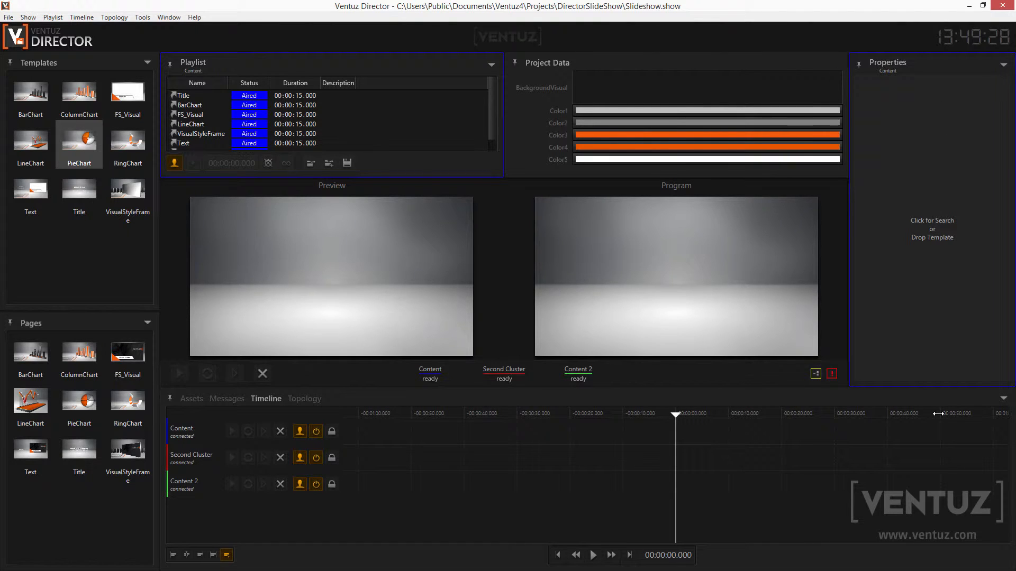
pyautogui.moveTo(497, 468)
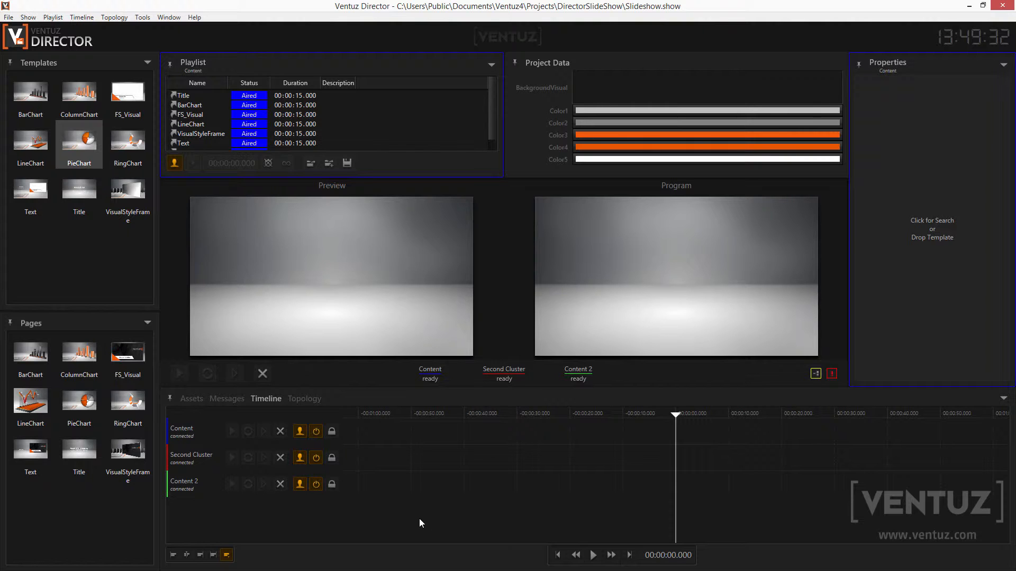
pyautogui.moveTo(317, 485)
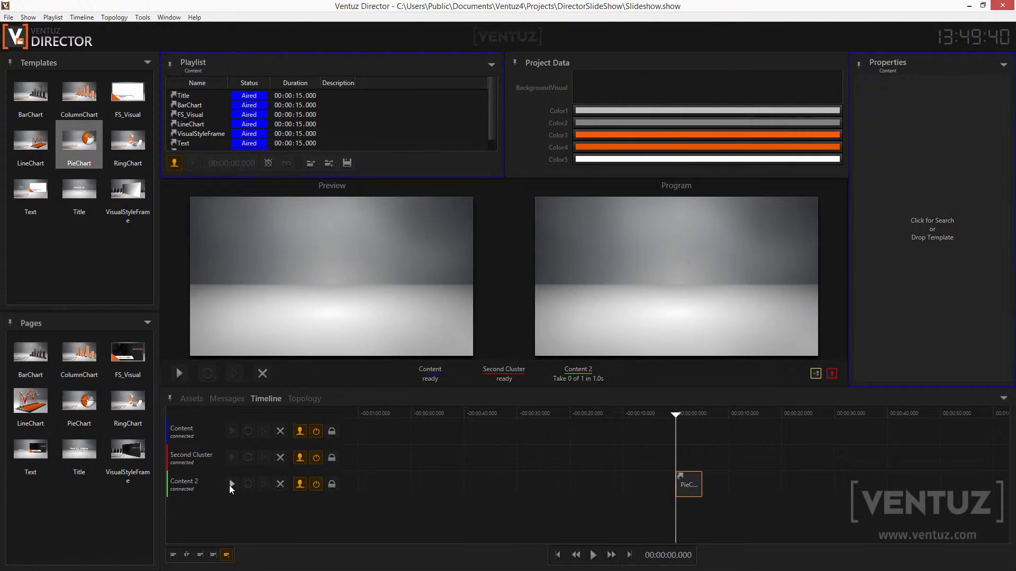
pyautogui.click(232, 484)
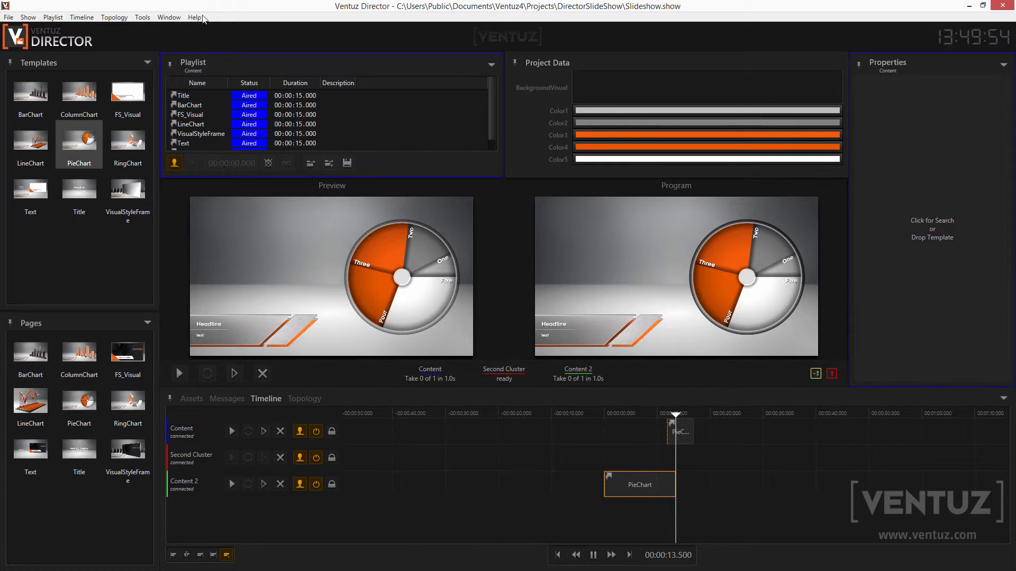
# In the window manager, add a second window of type Properties and confirm it.
pyautogui.click(169, 17)
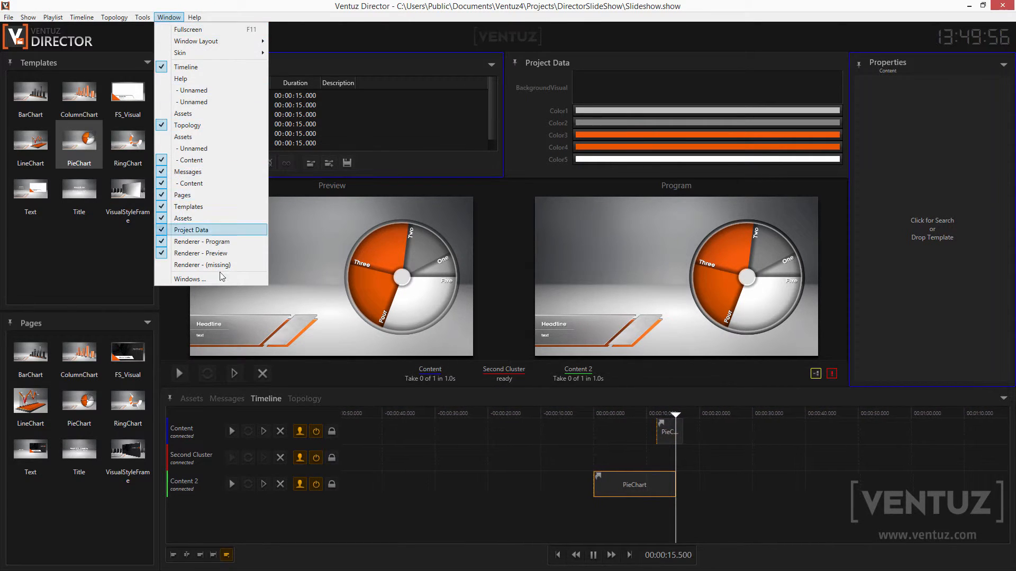
pyautogui.click(189, 279)
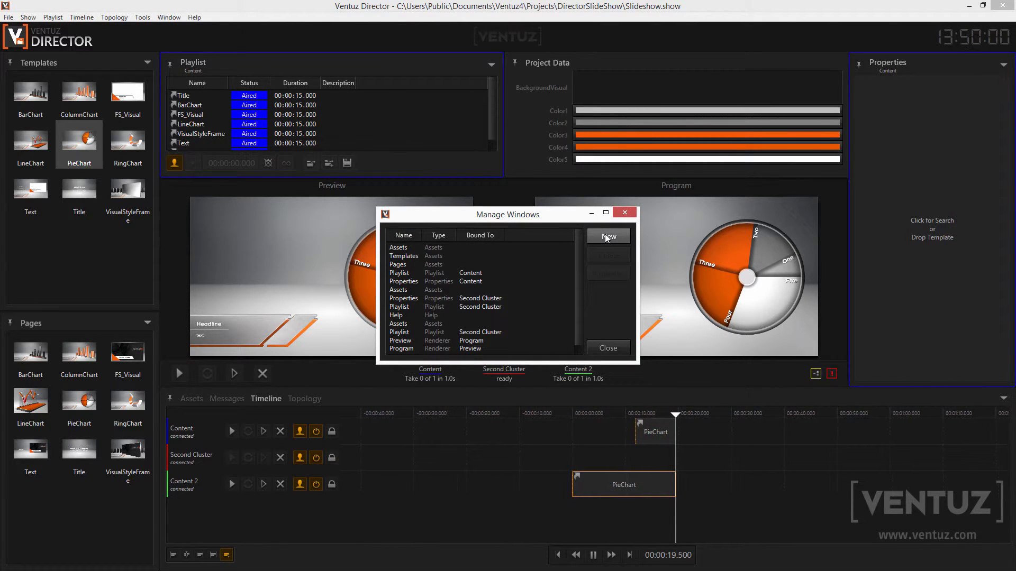
pyautogui.click(609, 237)
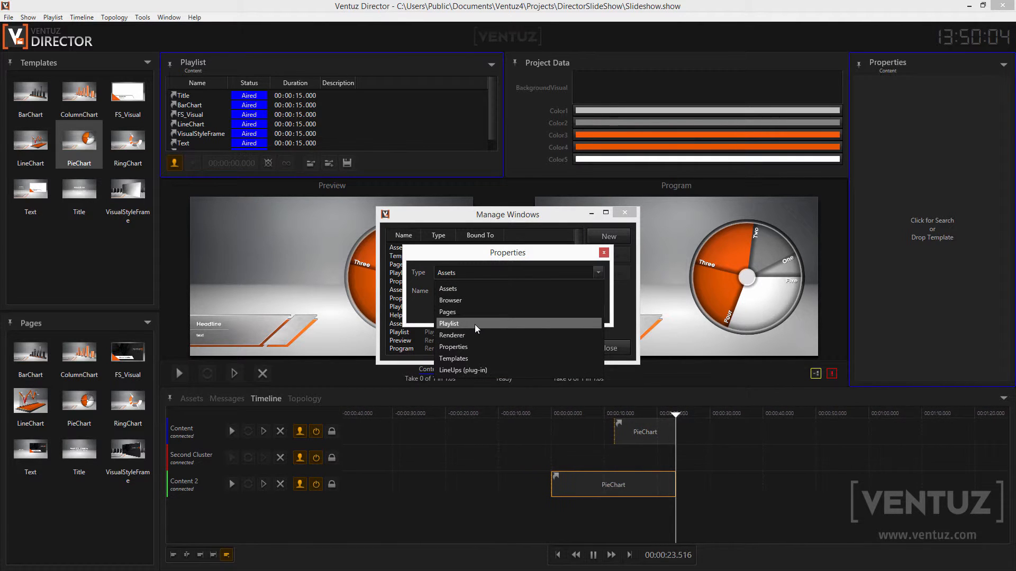
pyautogui.moveTo(467, 346)
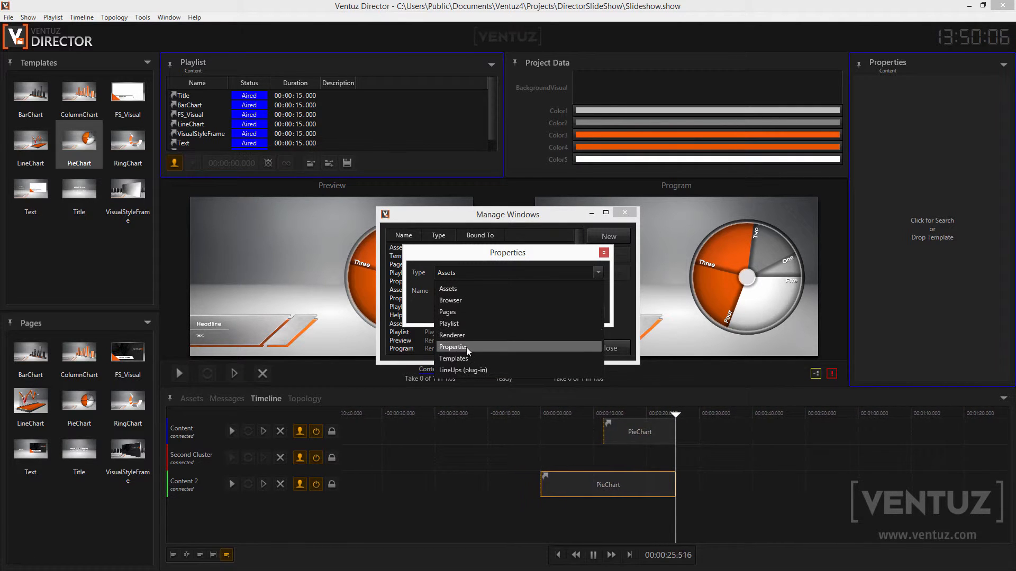
pyautogui.click(453, 346)
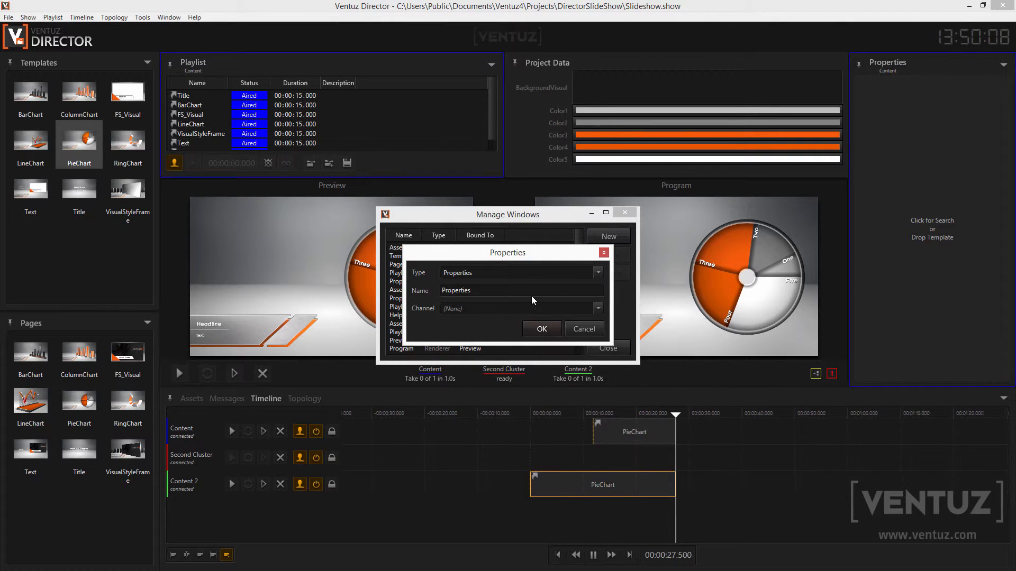
pyautogui.click(598, 309)
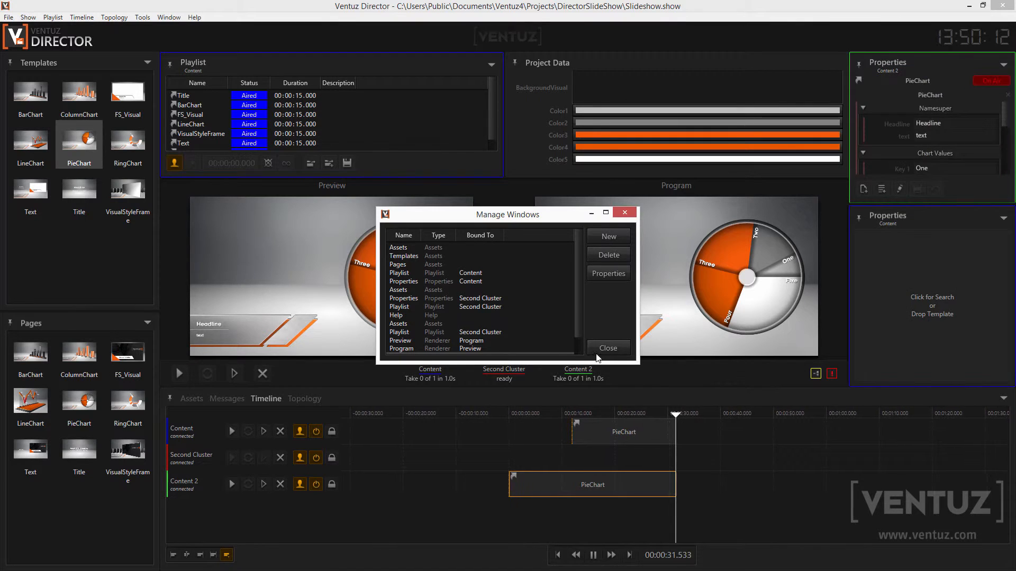
pyautogui.click(609, 348)
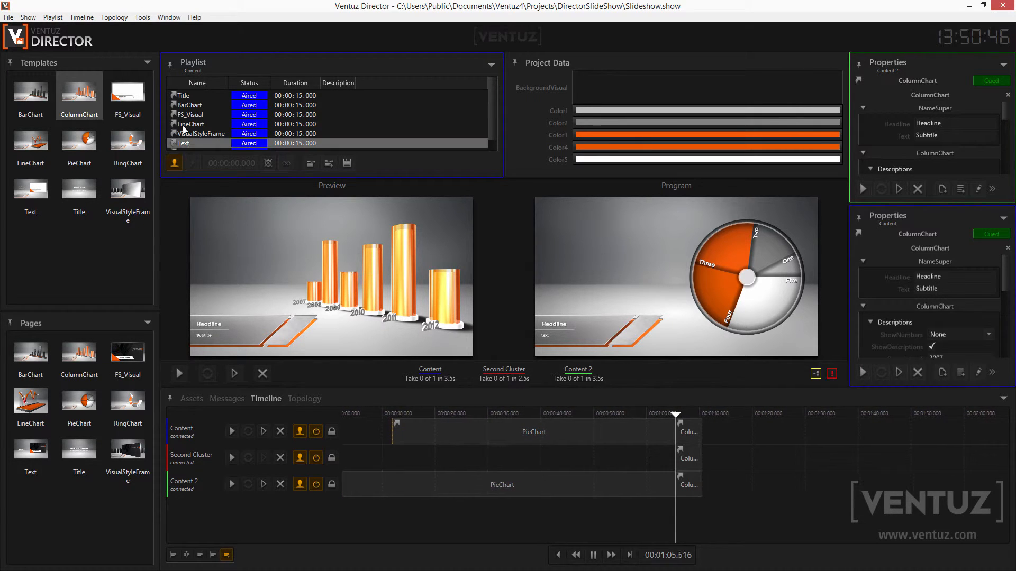
# Reopen Show > Channels and edit the Content channel's settings.
pyautogui.click(30, 17)
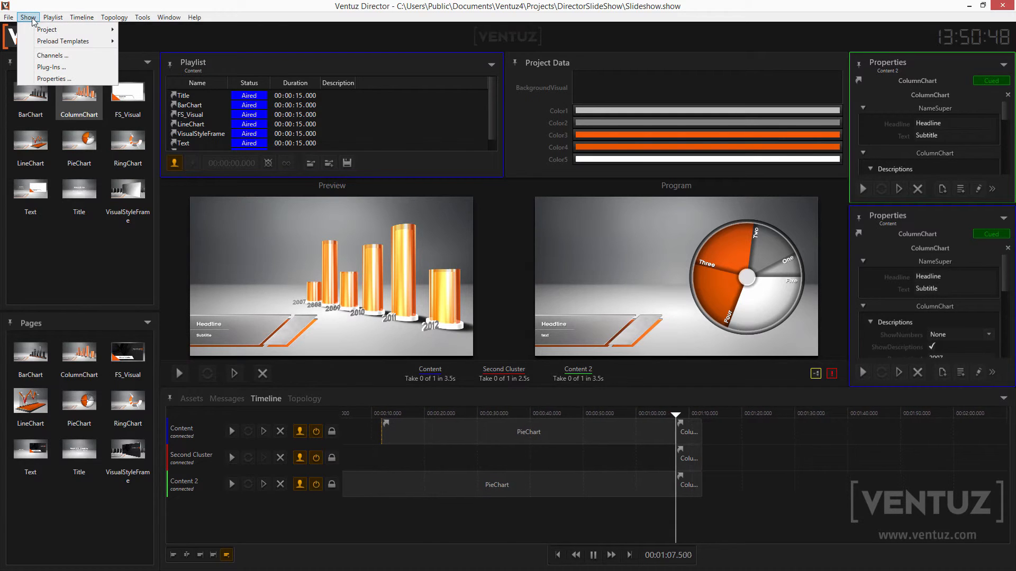
pyautogui.moveTo(51, 55)
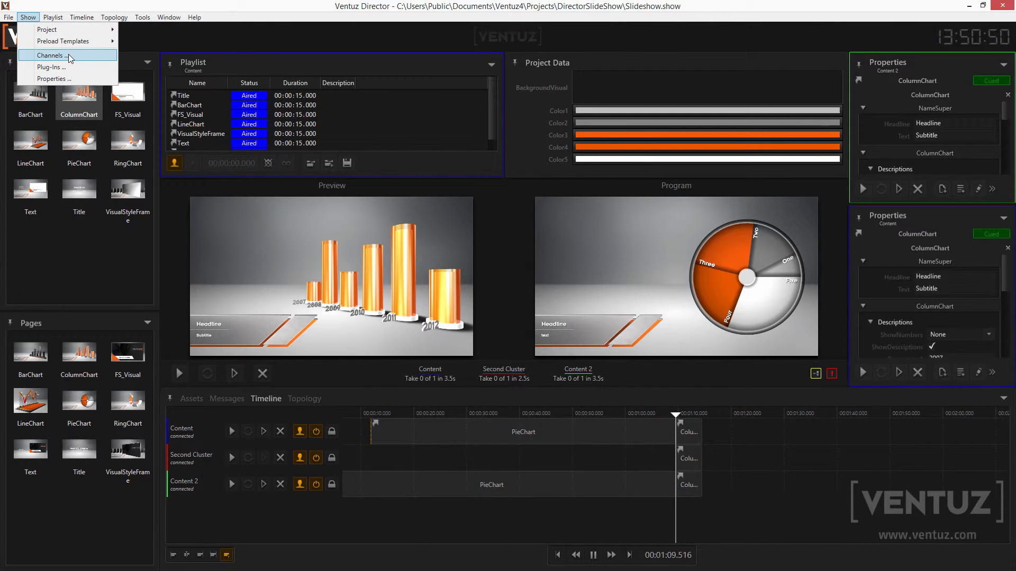
pyautogui.click(51, 55)
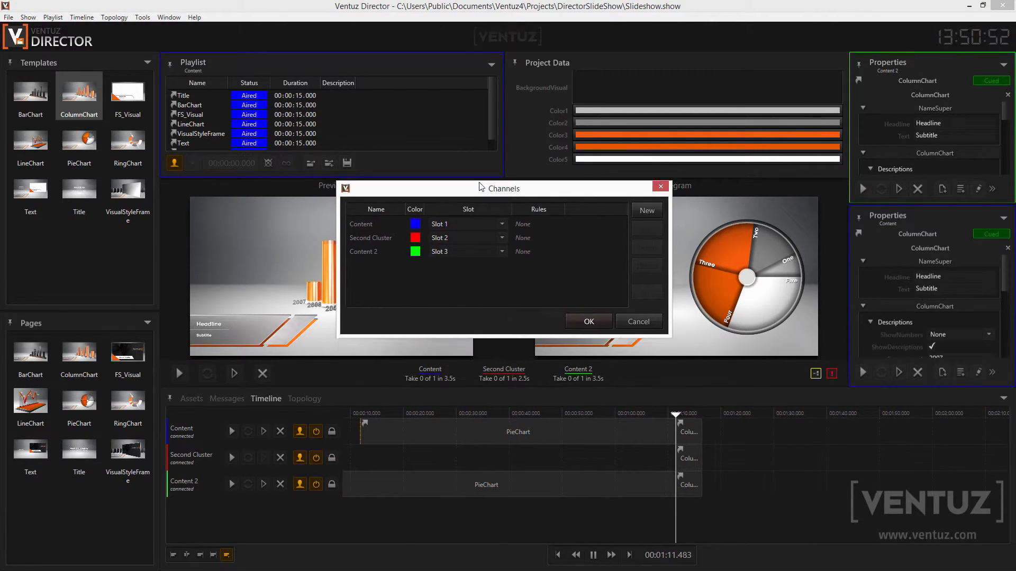
pyautogui.moveTo(499, 189); pyautogui.dragTo(506, 165)
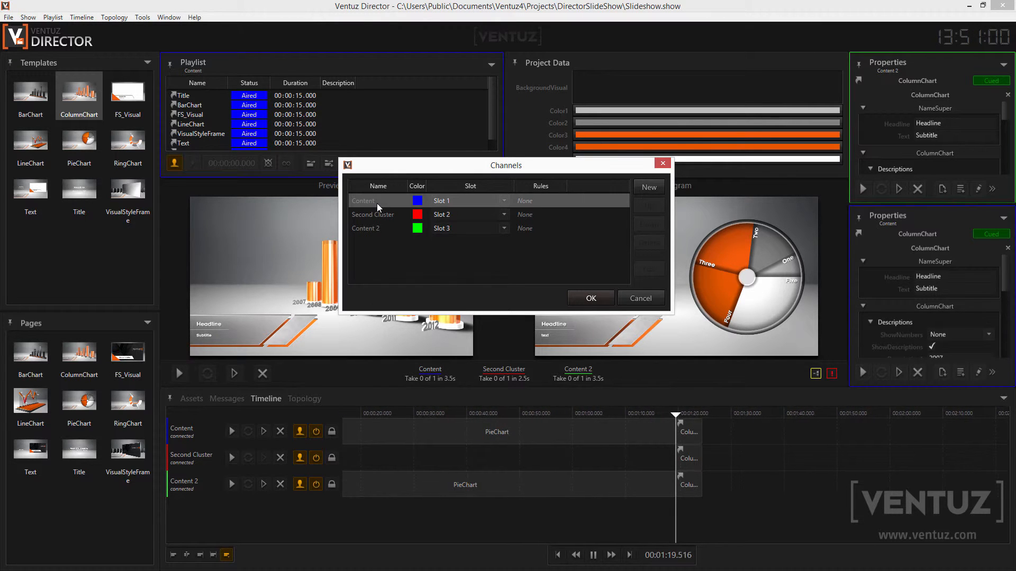
pyautogui.doubleClick(363, 201)
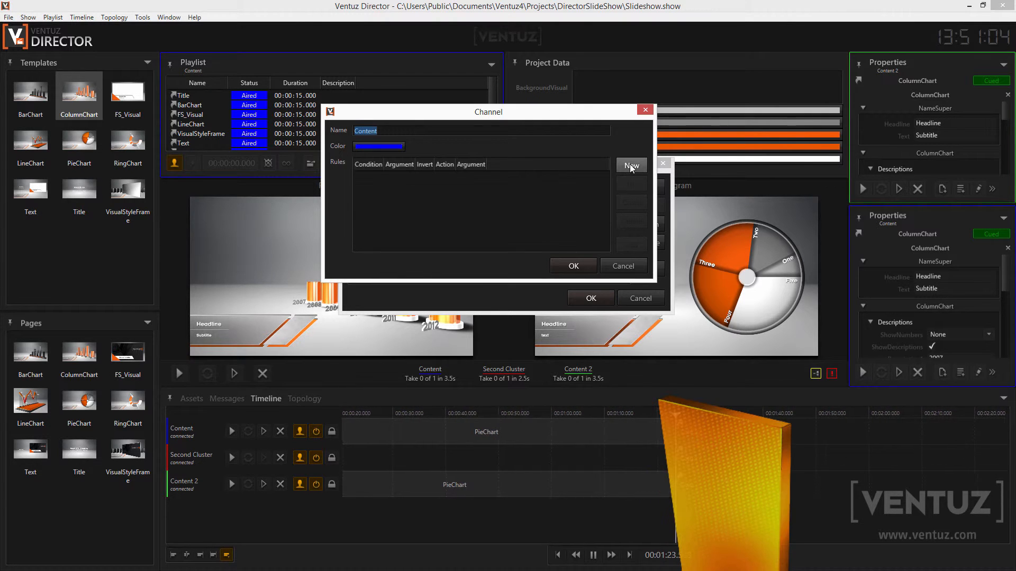
# Start a new rule, try the Template, Name and Asset Type conditions, then discard it.
pyautogui.click(631, 165)
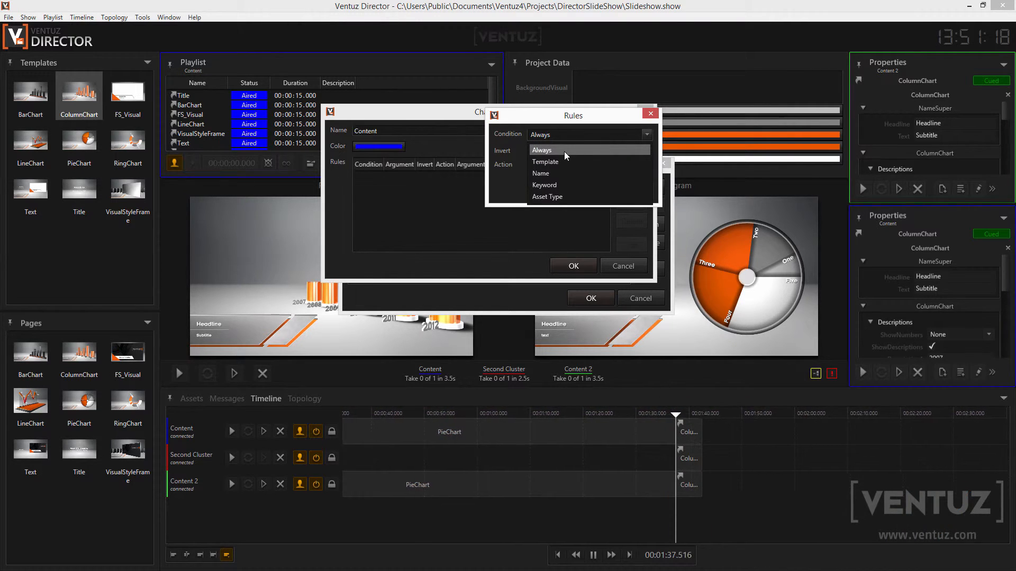
pyautogui.moveTo(565, 164)
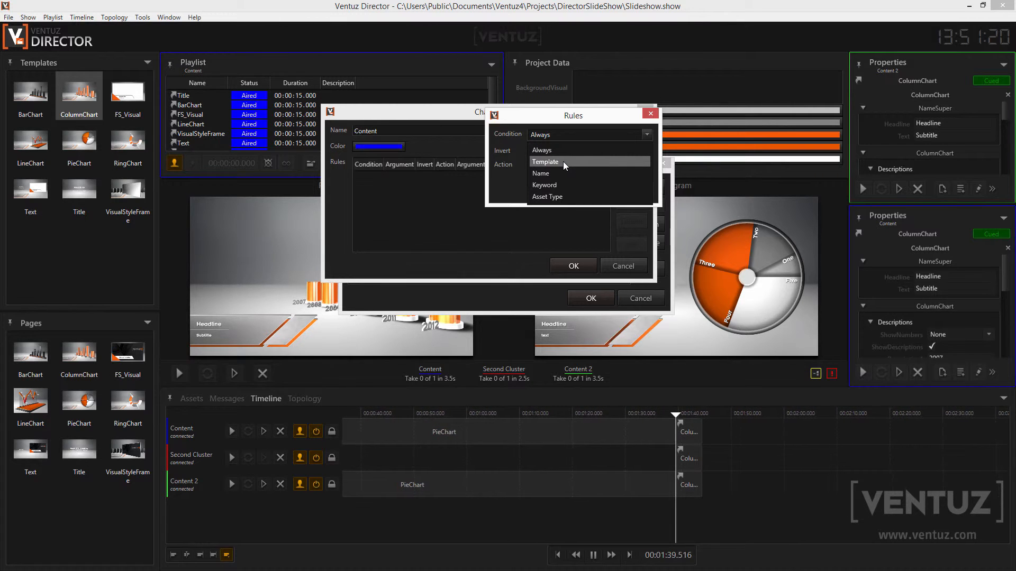
pyautogui.click(545, 161)
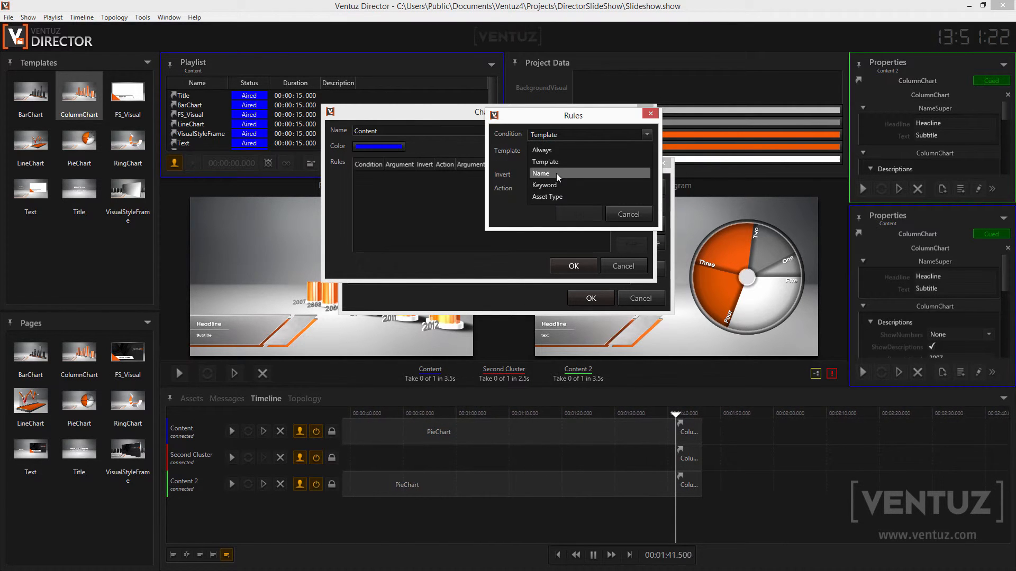
pyautogui.click(541, 174)
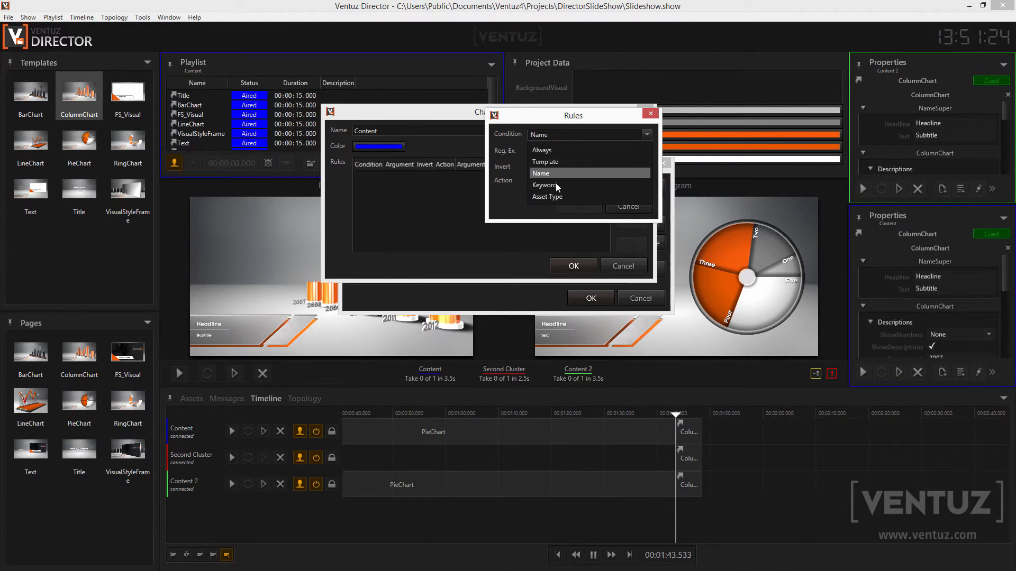
pyautogui.click(547, 197)
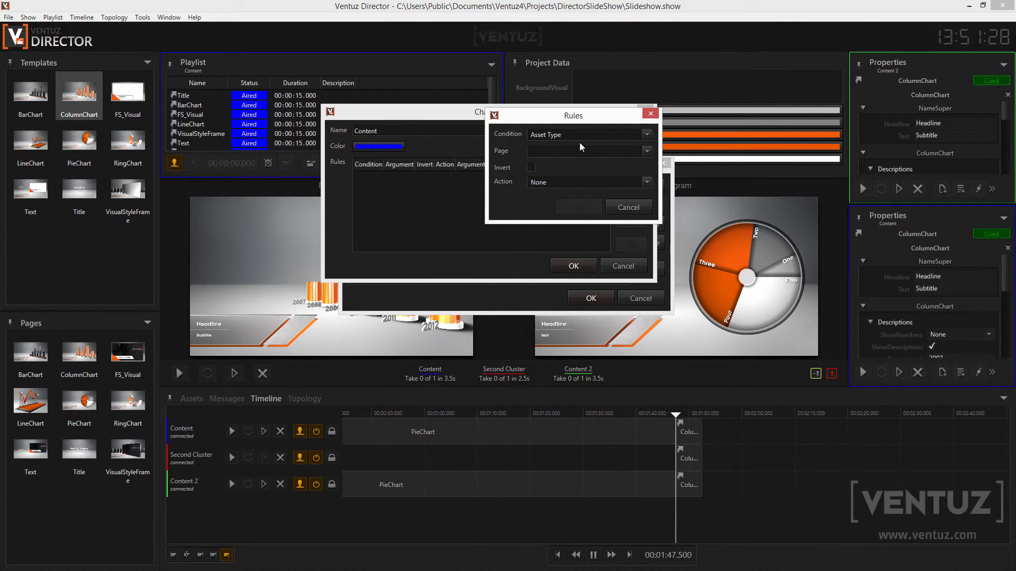
pyautogui.click(591, 135)
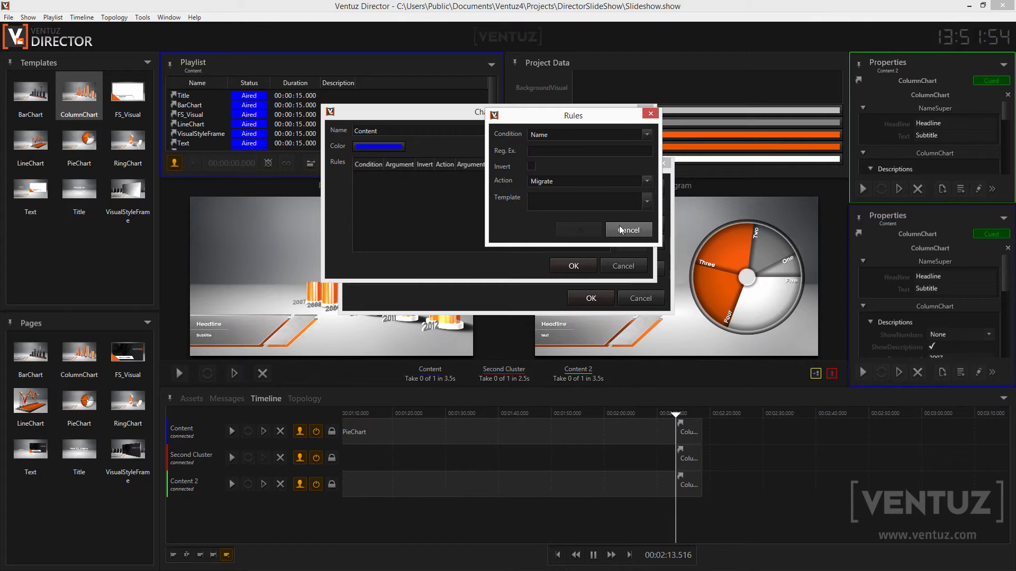
pyautogui.click(629, 230)
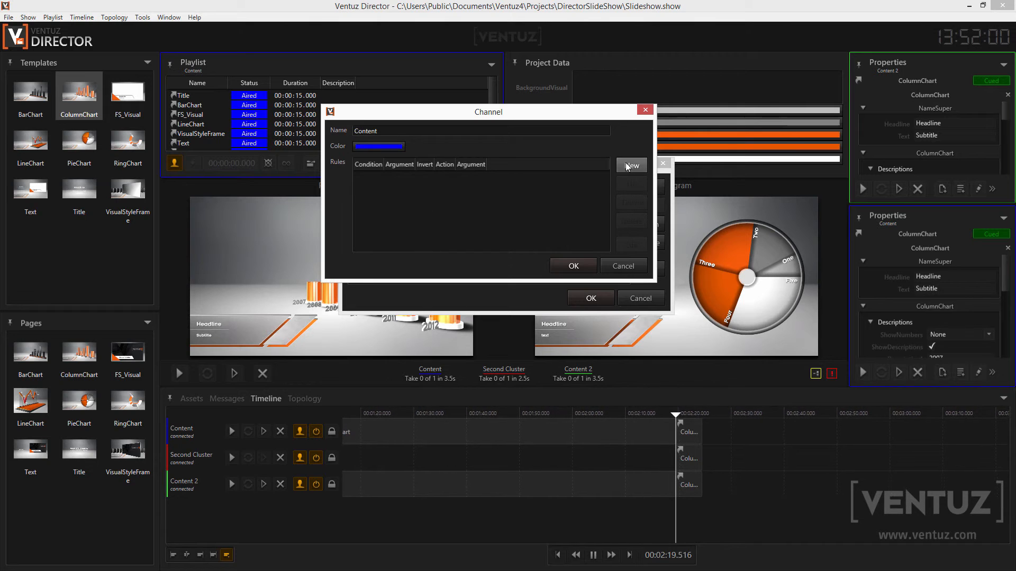
# Add an Always/Block rule and a Template ColumnChart/Allow rule to the Content channel.
pyautogui.click(631, 165)
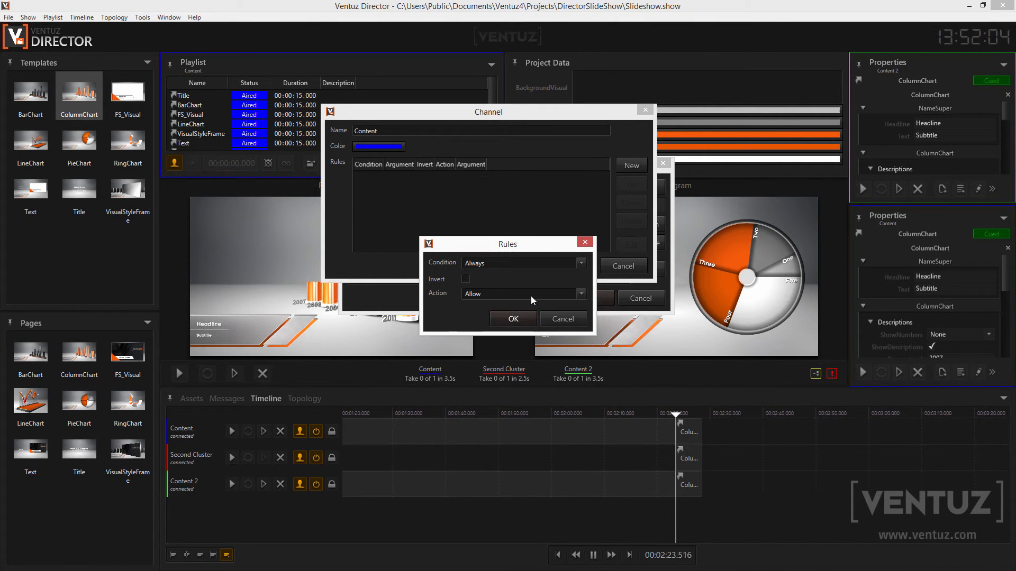
pyautogui.click(514, 319)
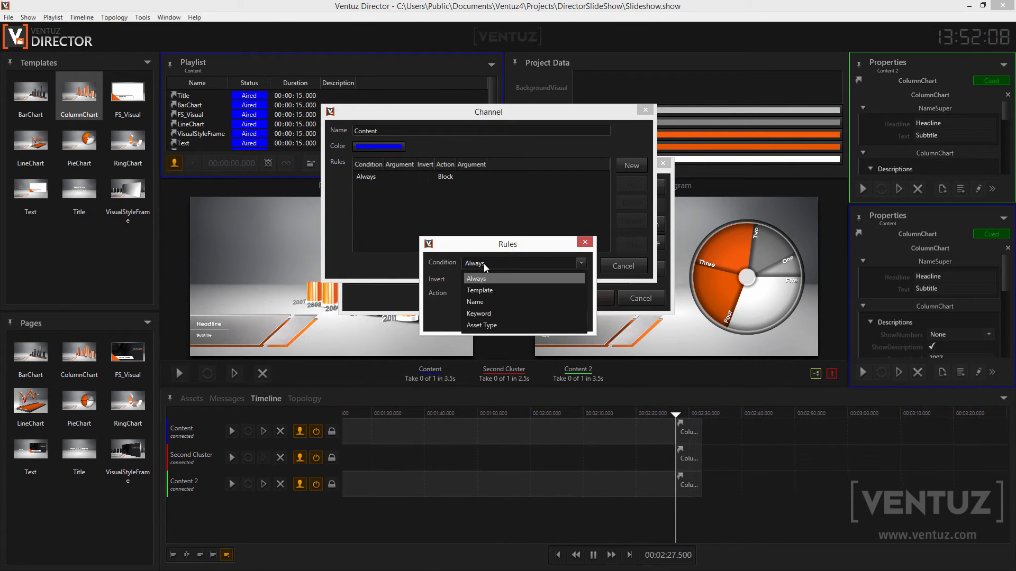
pyautogui.click(480, 290)
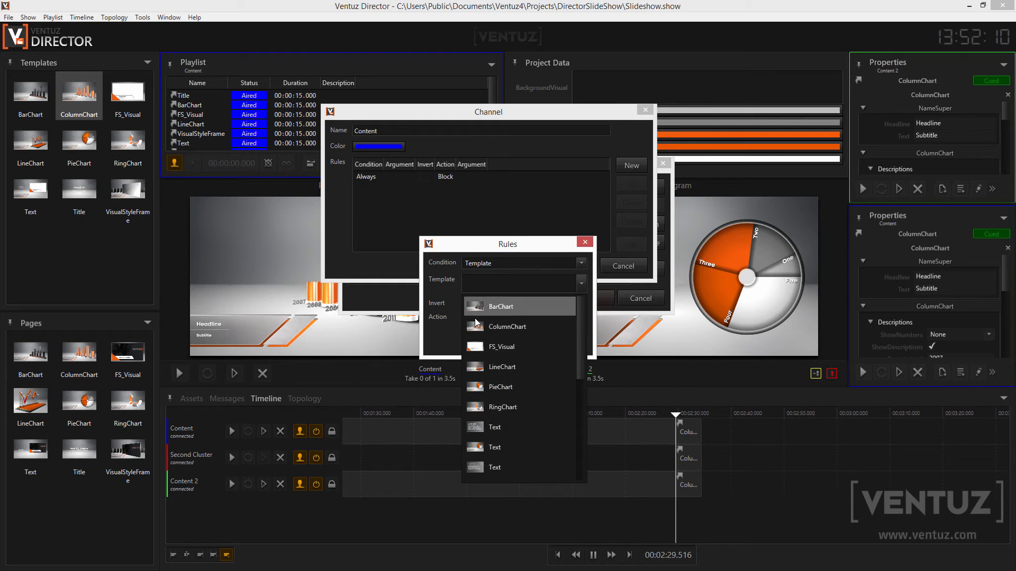
pyautogui.click(507, 326)
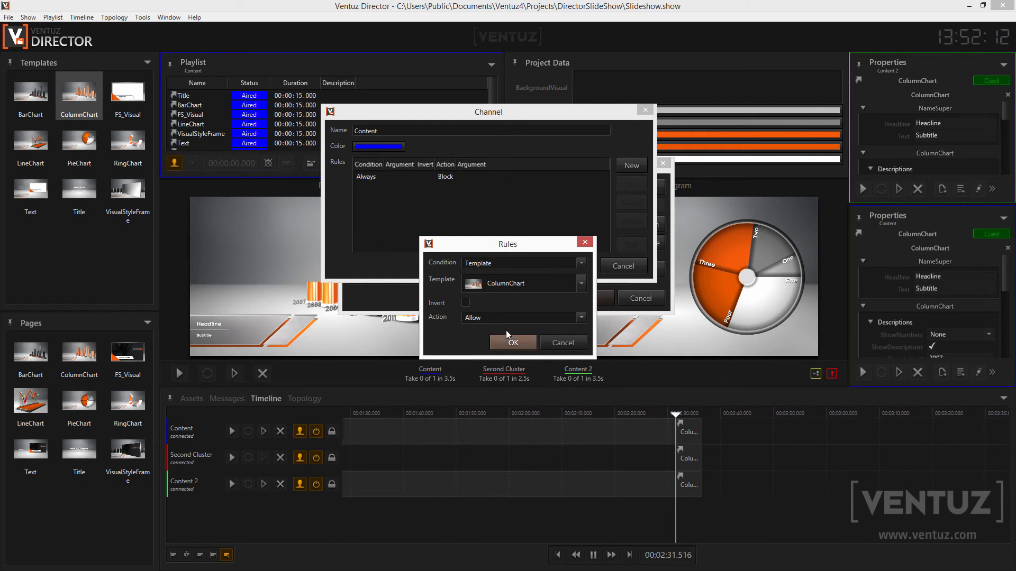
pyautogui.click(513, 343)
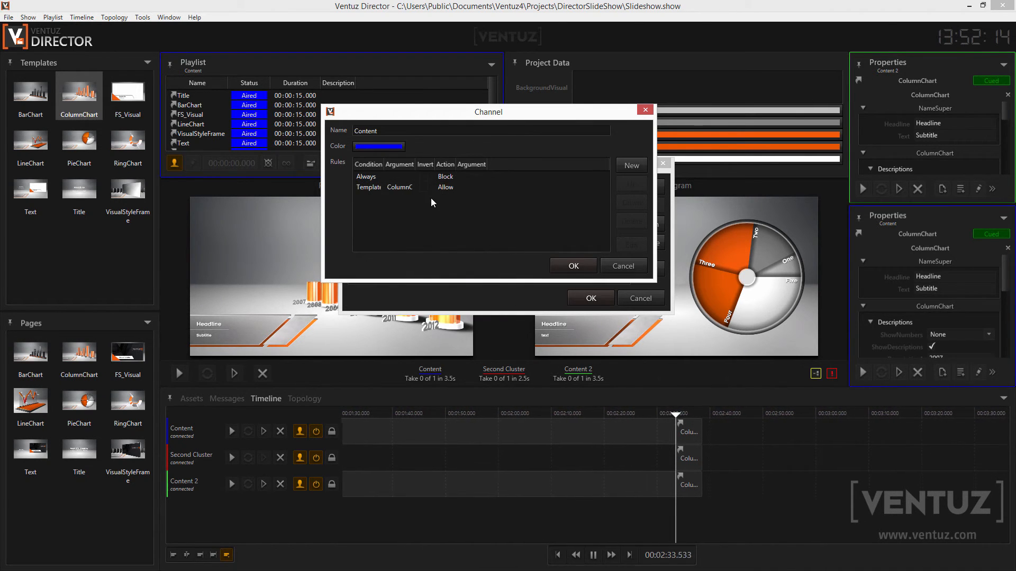
# Select the new ColumnChart rule and confirm the Content channel's rules and the channel setup.
pyautogui.click(445, 187)
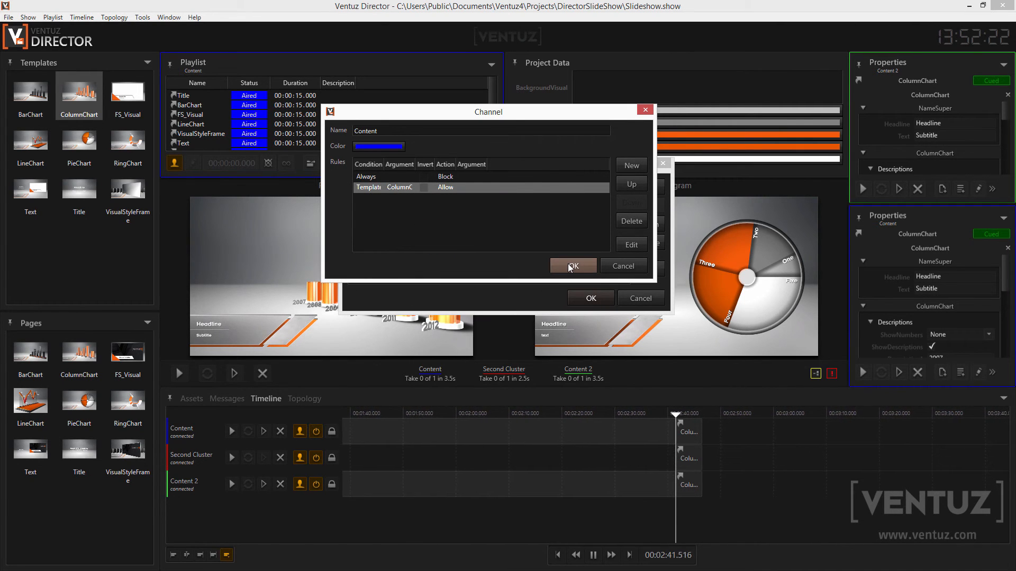
pyautogui.click(572, 265)
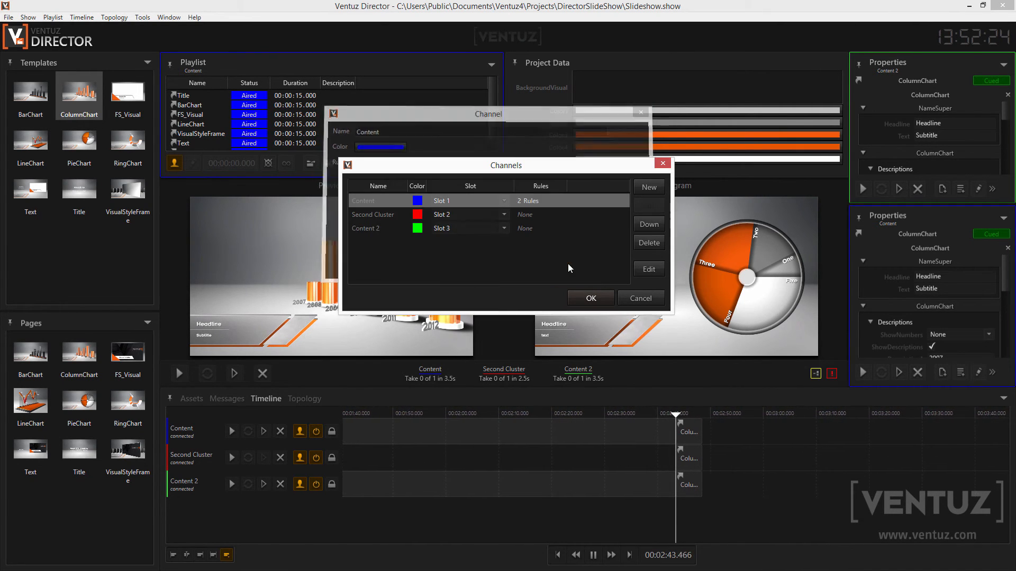
pyautogui.click(591, 298)
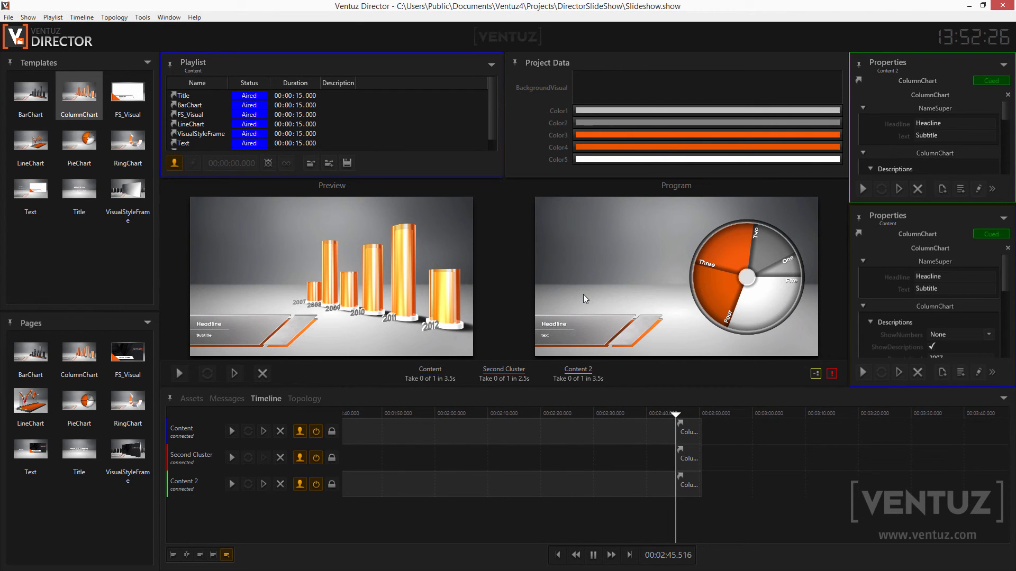